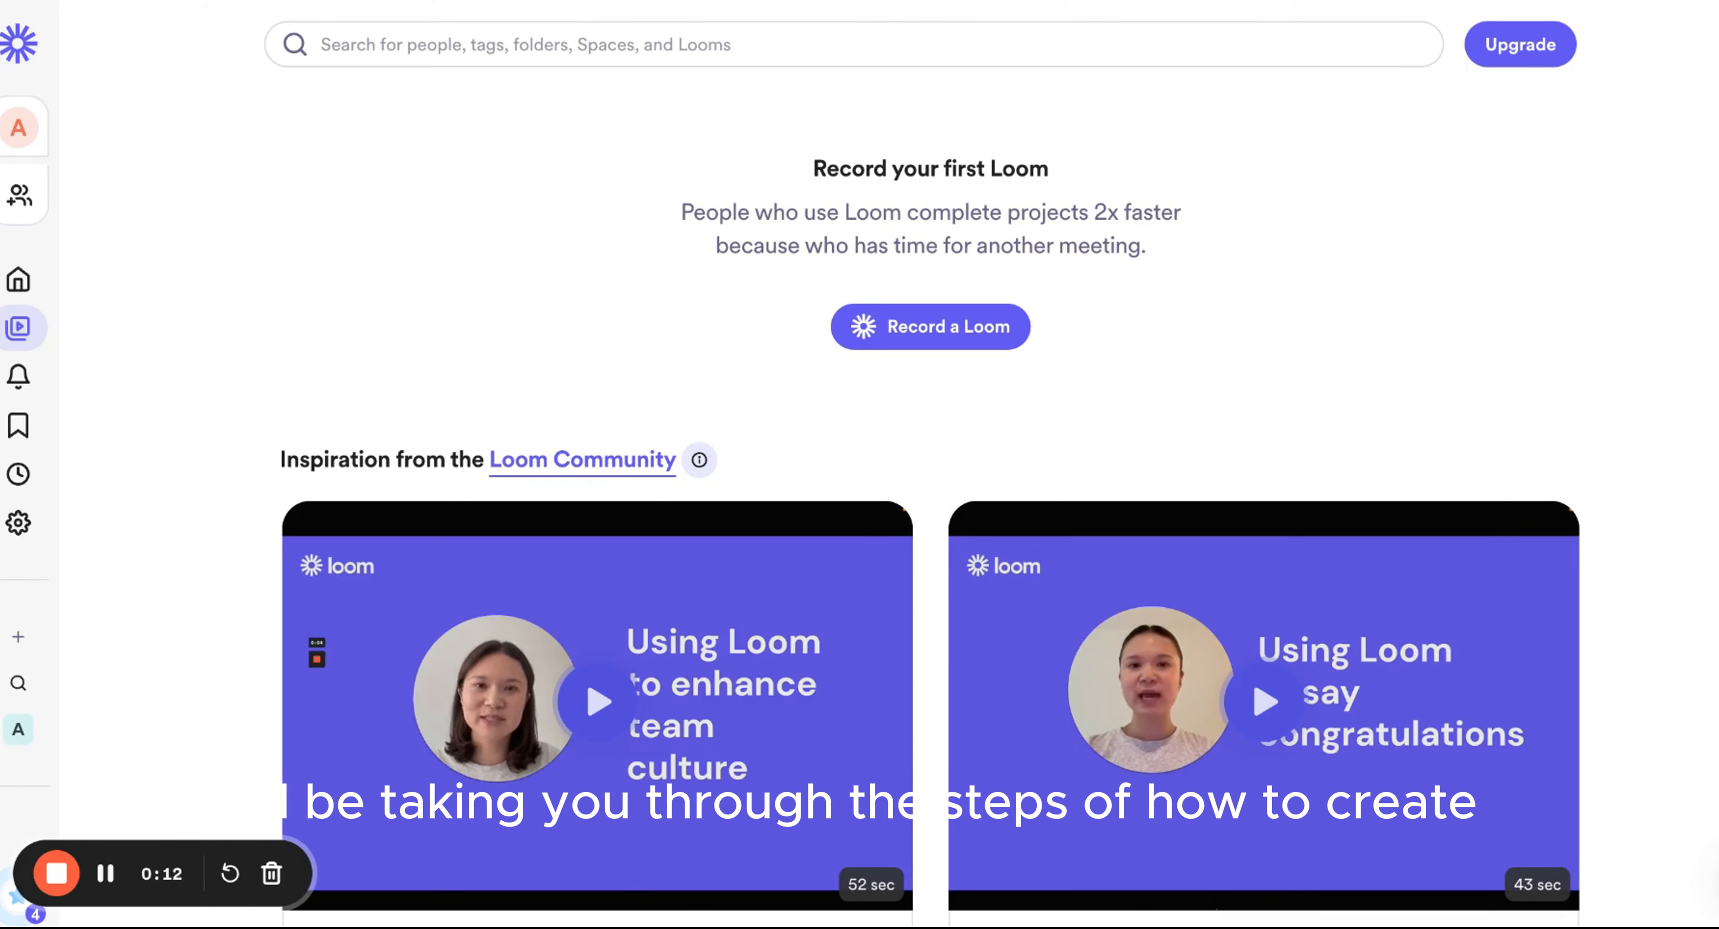
{"action": "mouse_move", "coordinate": [1026, 59]}
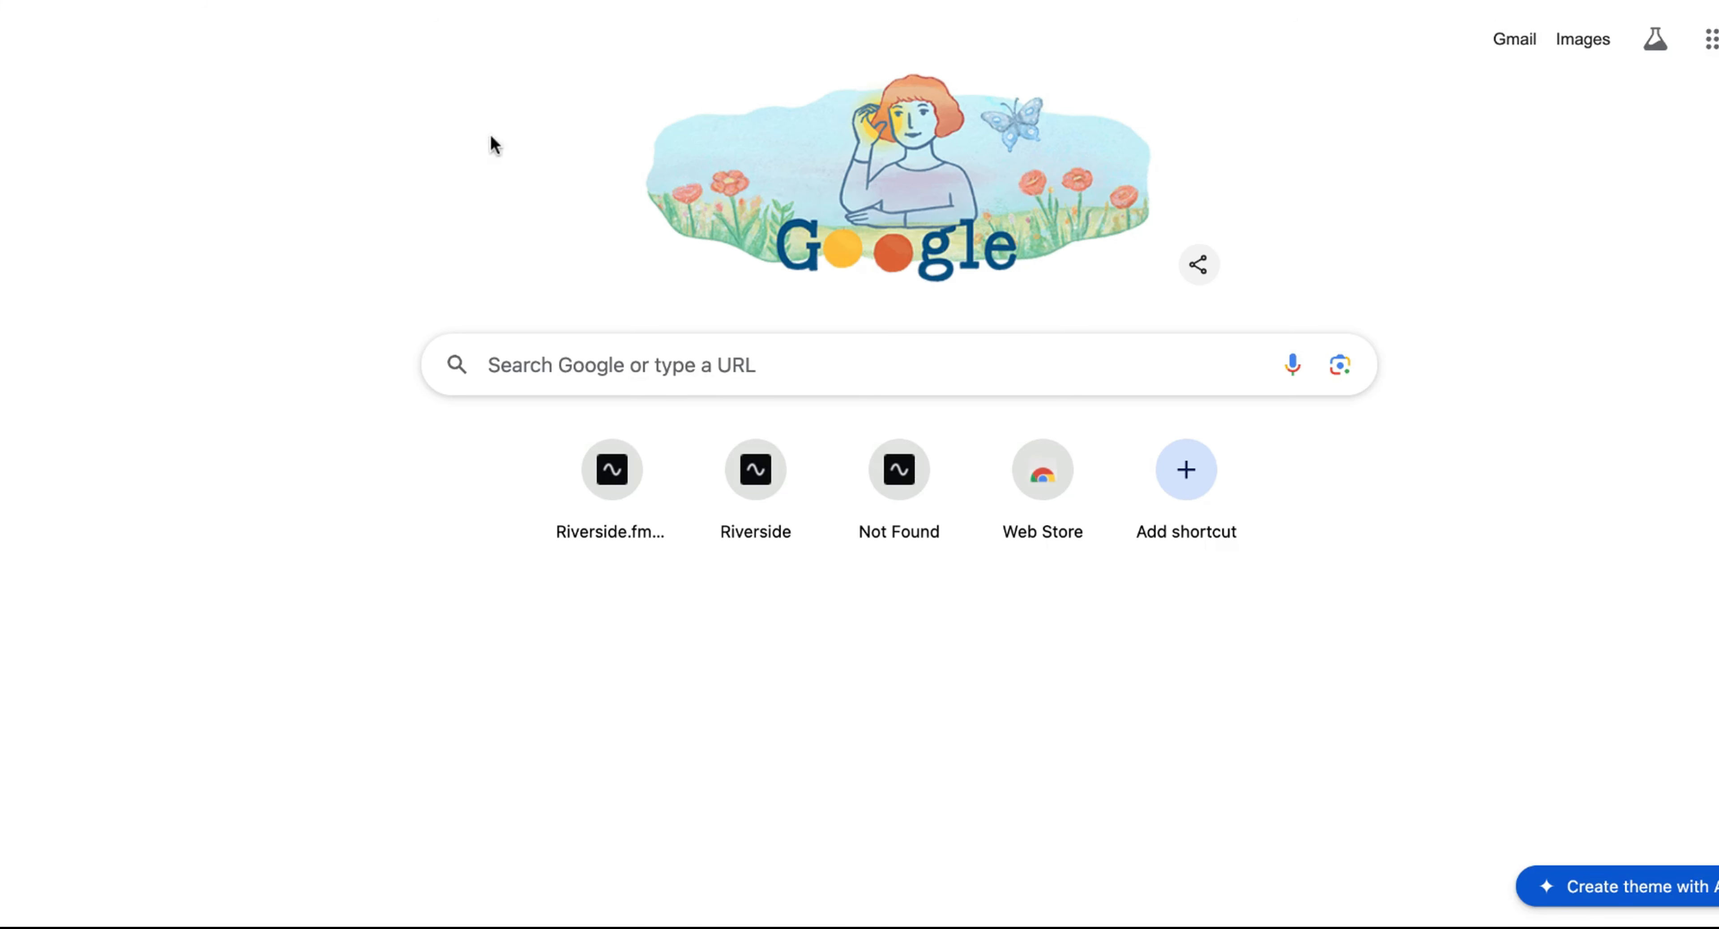
{"action": "mouse_move", "coordinate": [484, 303]}
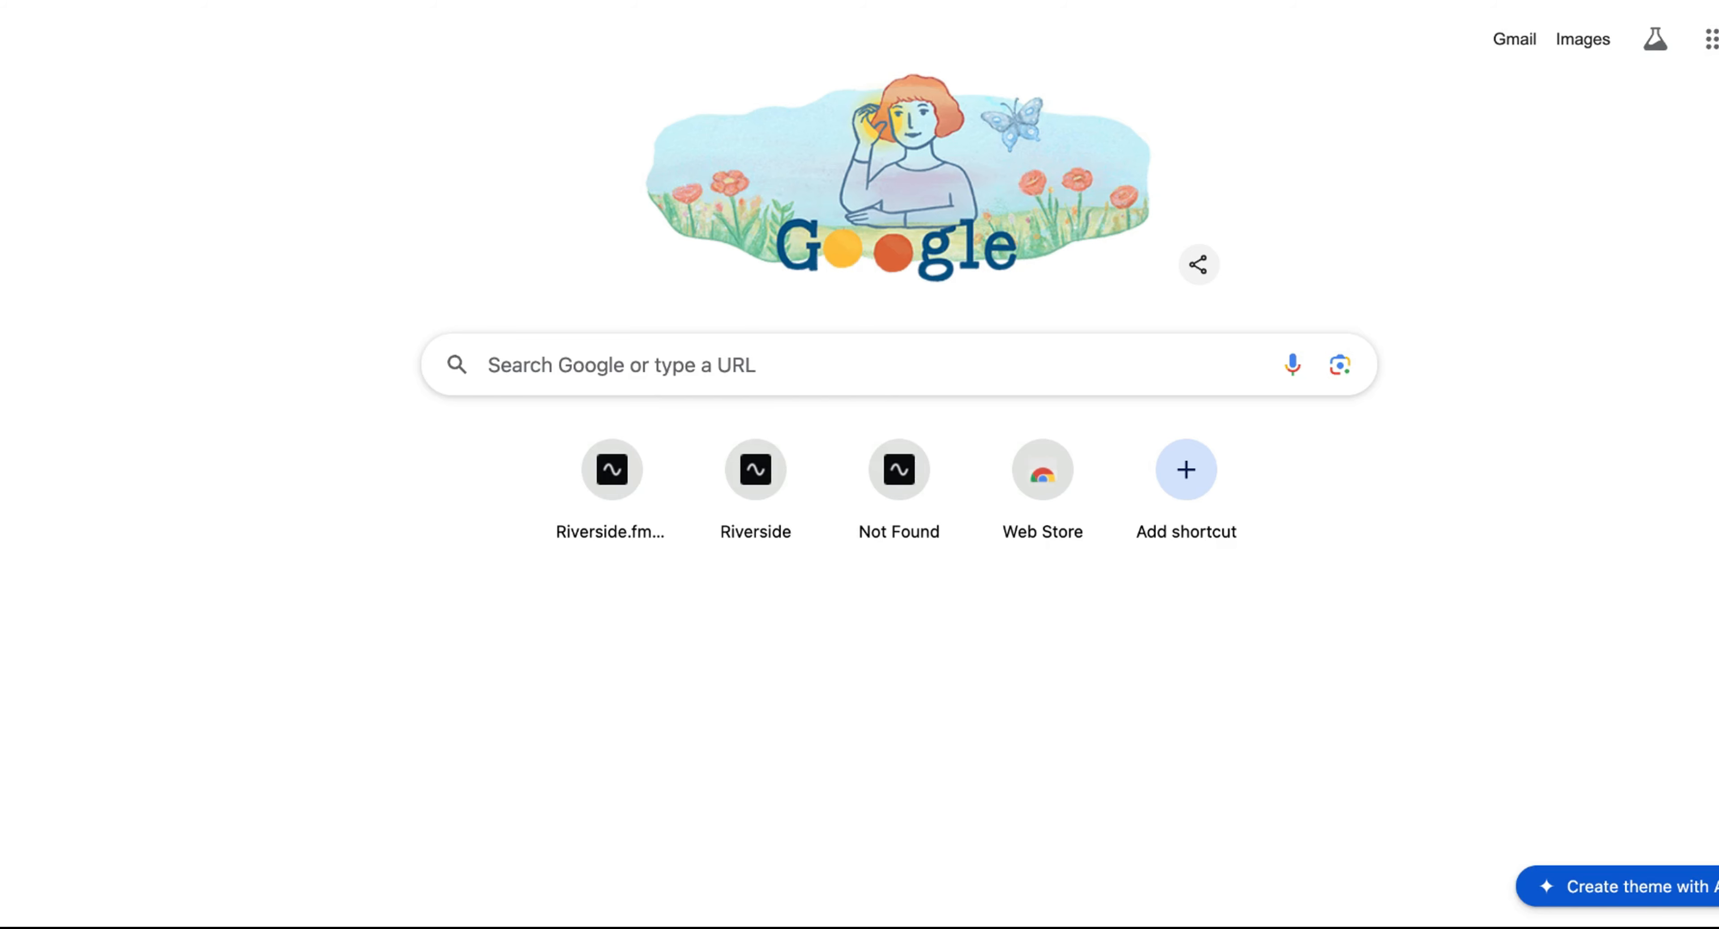
- Search Google for 'eoflix' and open the eoFlix home page from the results
{"action": "type", "text": "eoflix"}
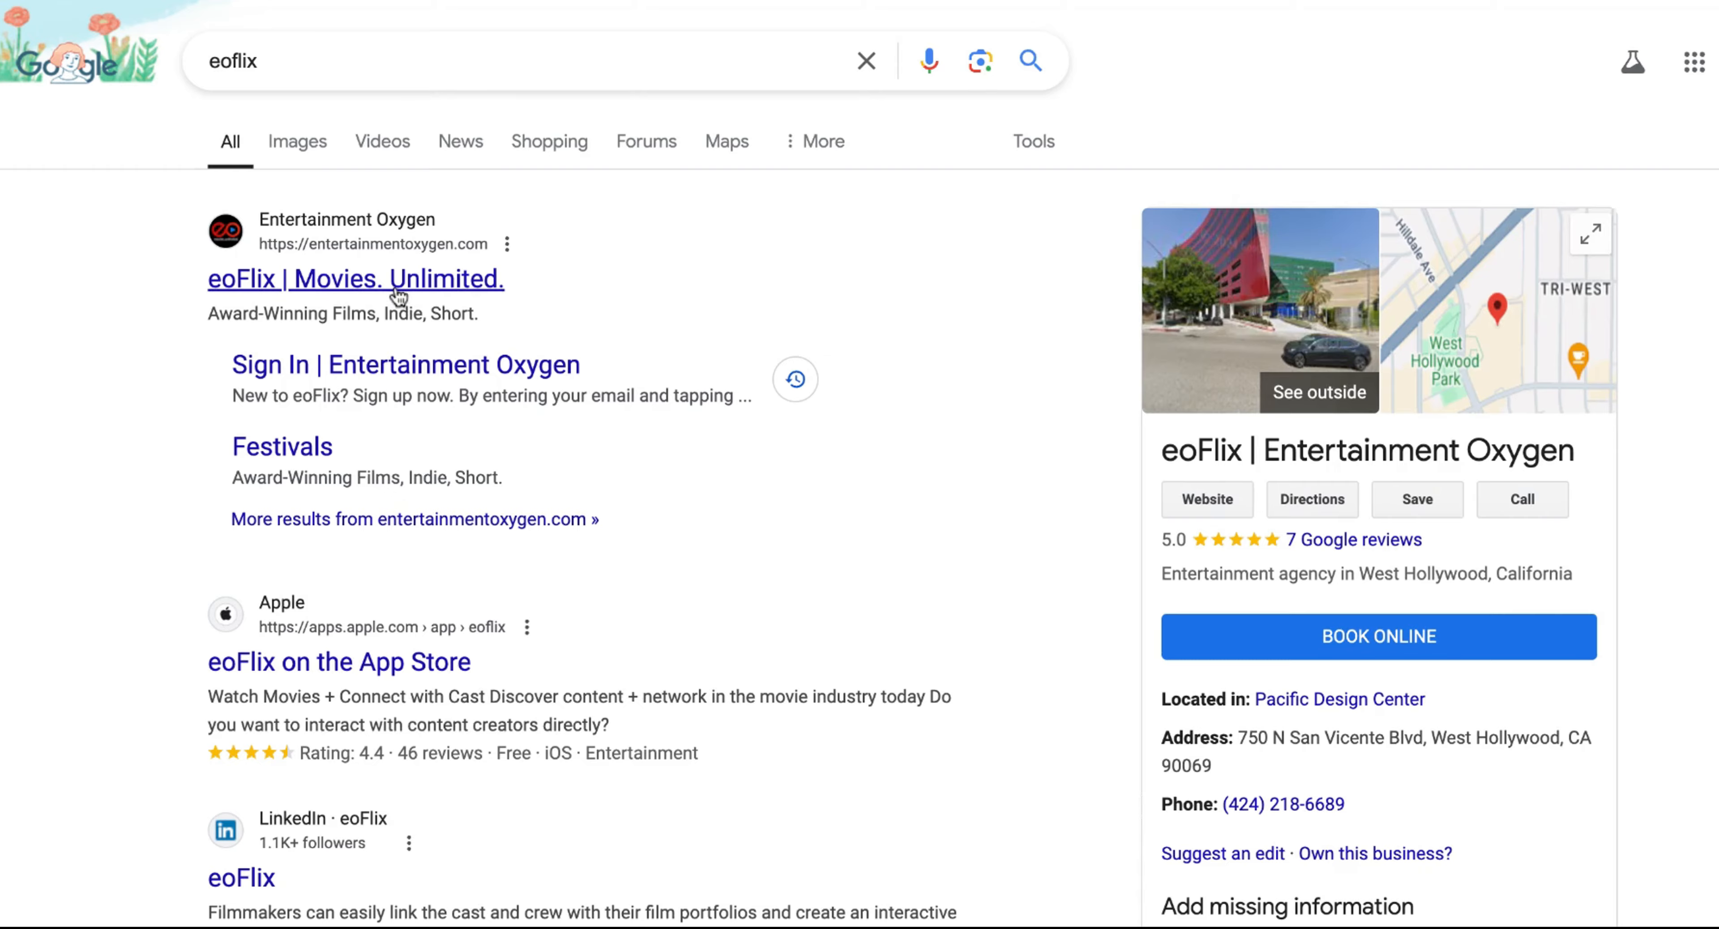
{"action": "left_click", "coordinate": [355, 278]}
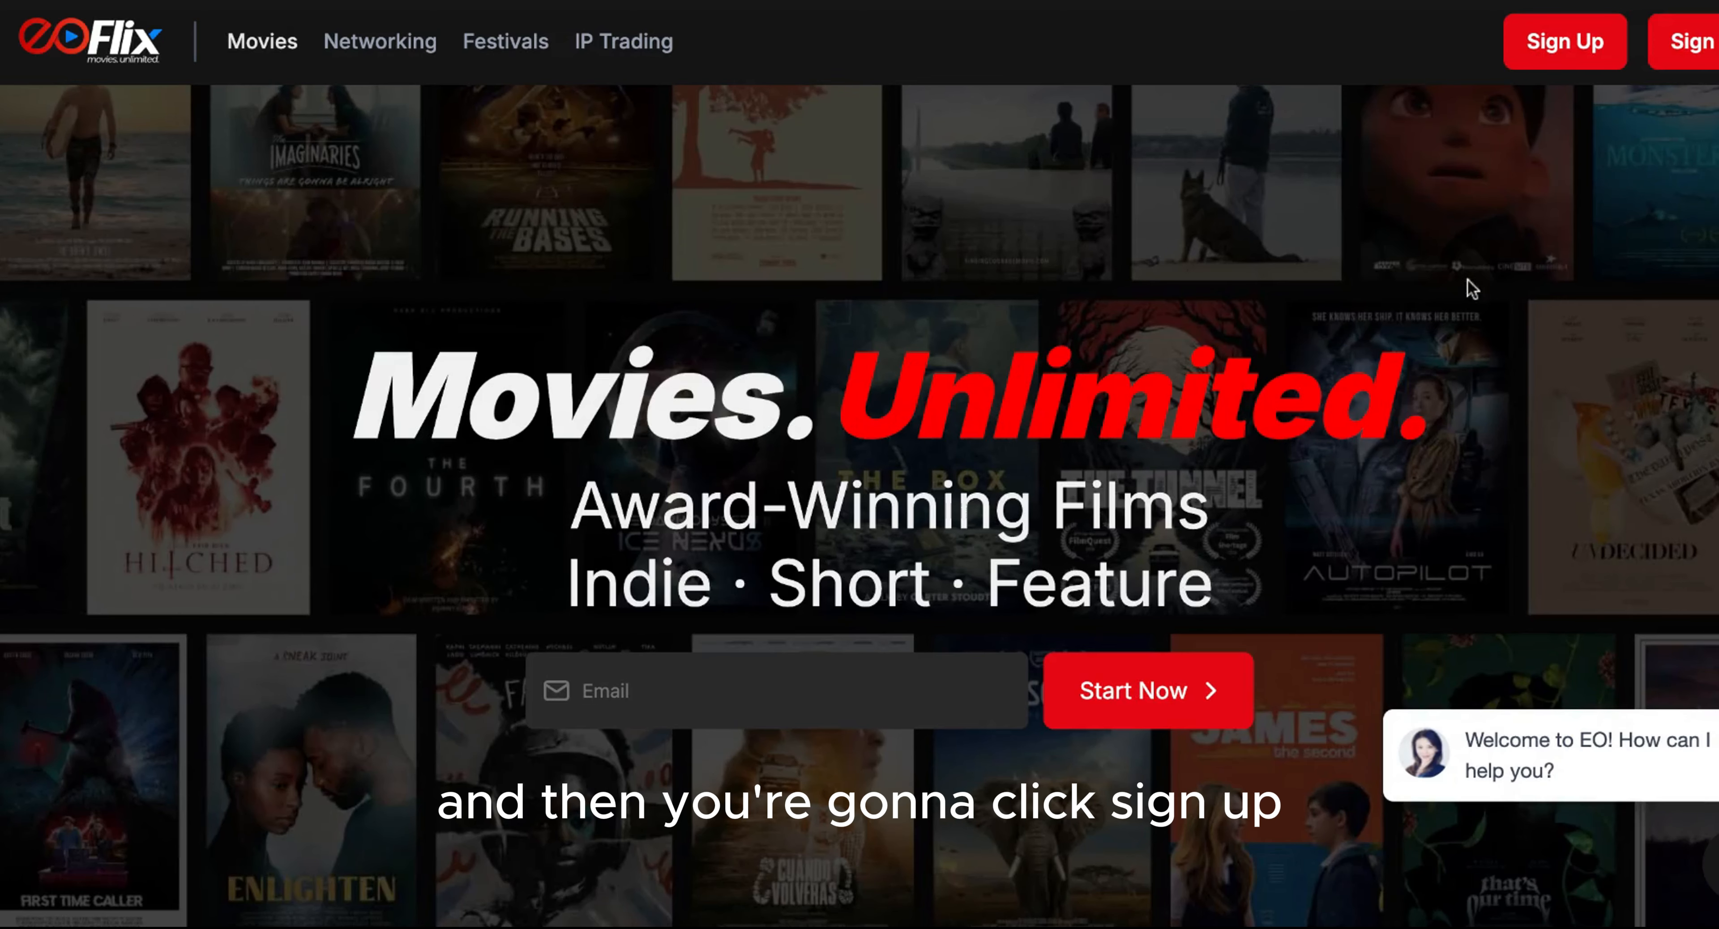
{"action": "left_click", "coordinate": [1563, 42]}
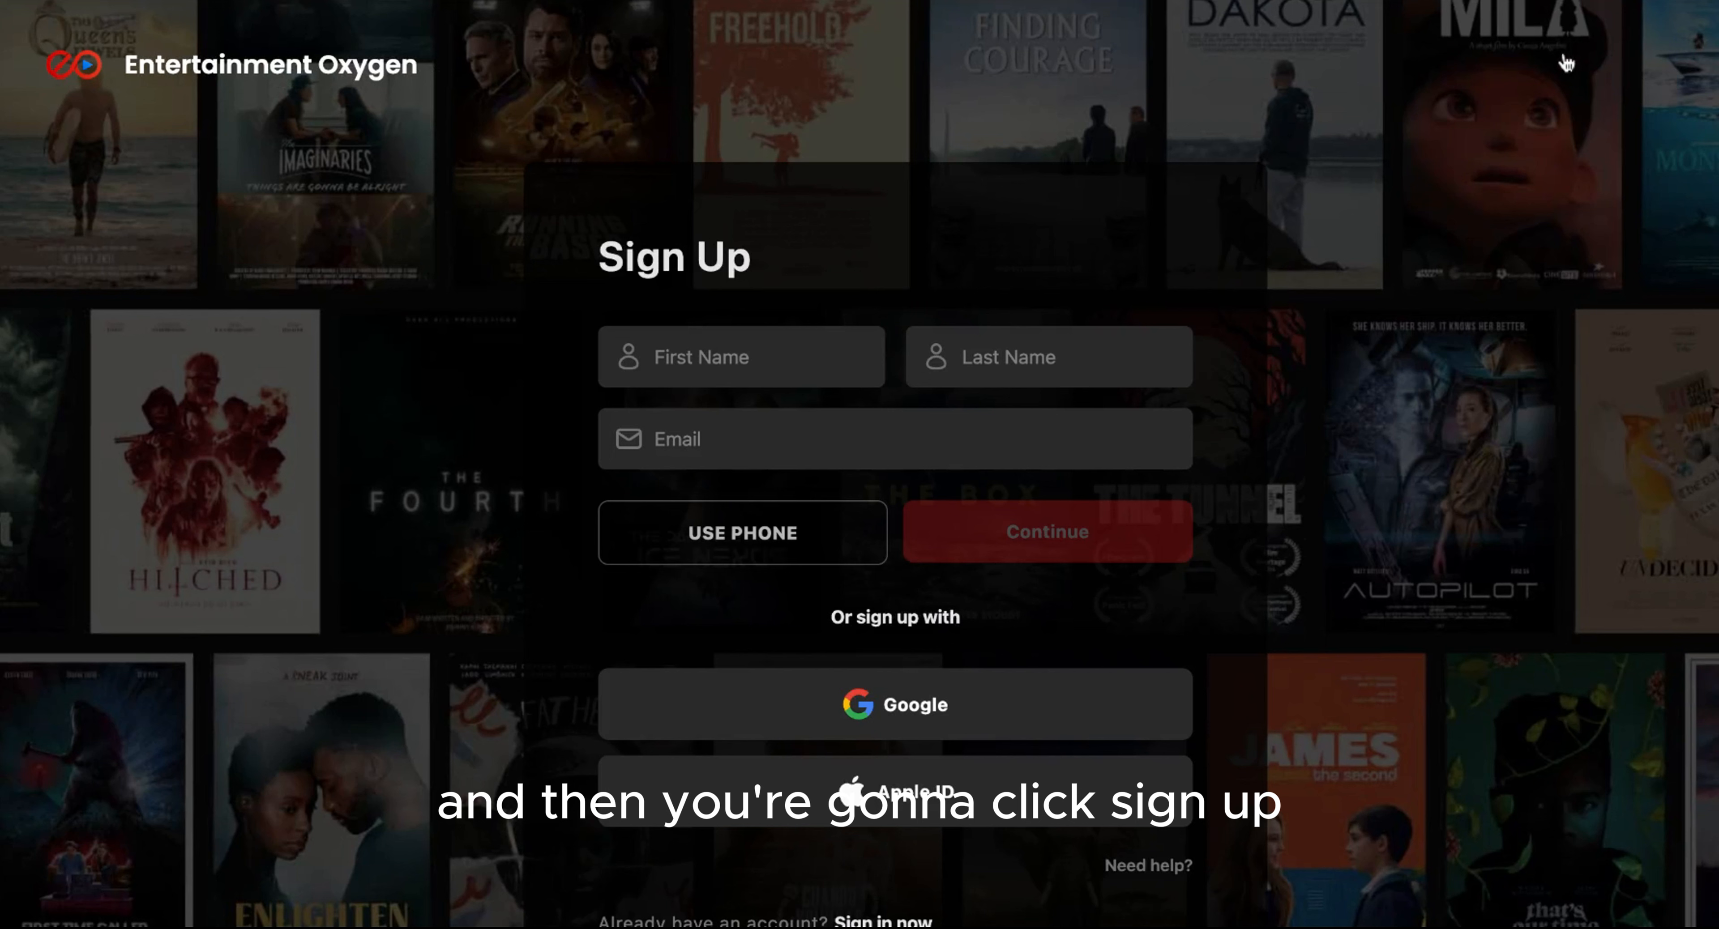
{"action": "left_click", "coordinate": [742, 357]}
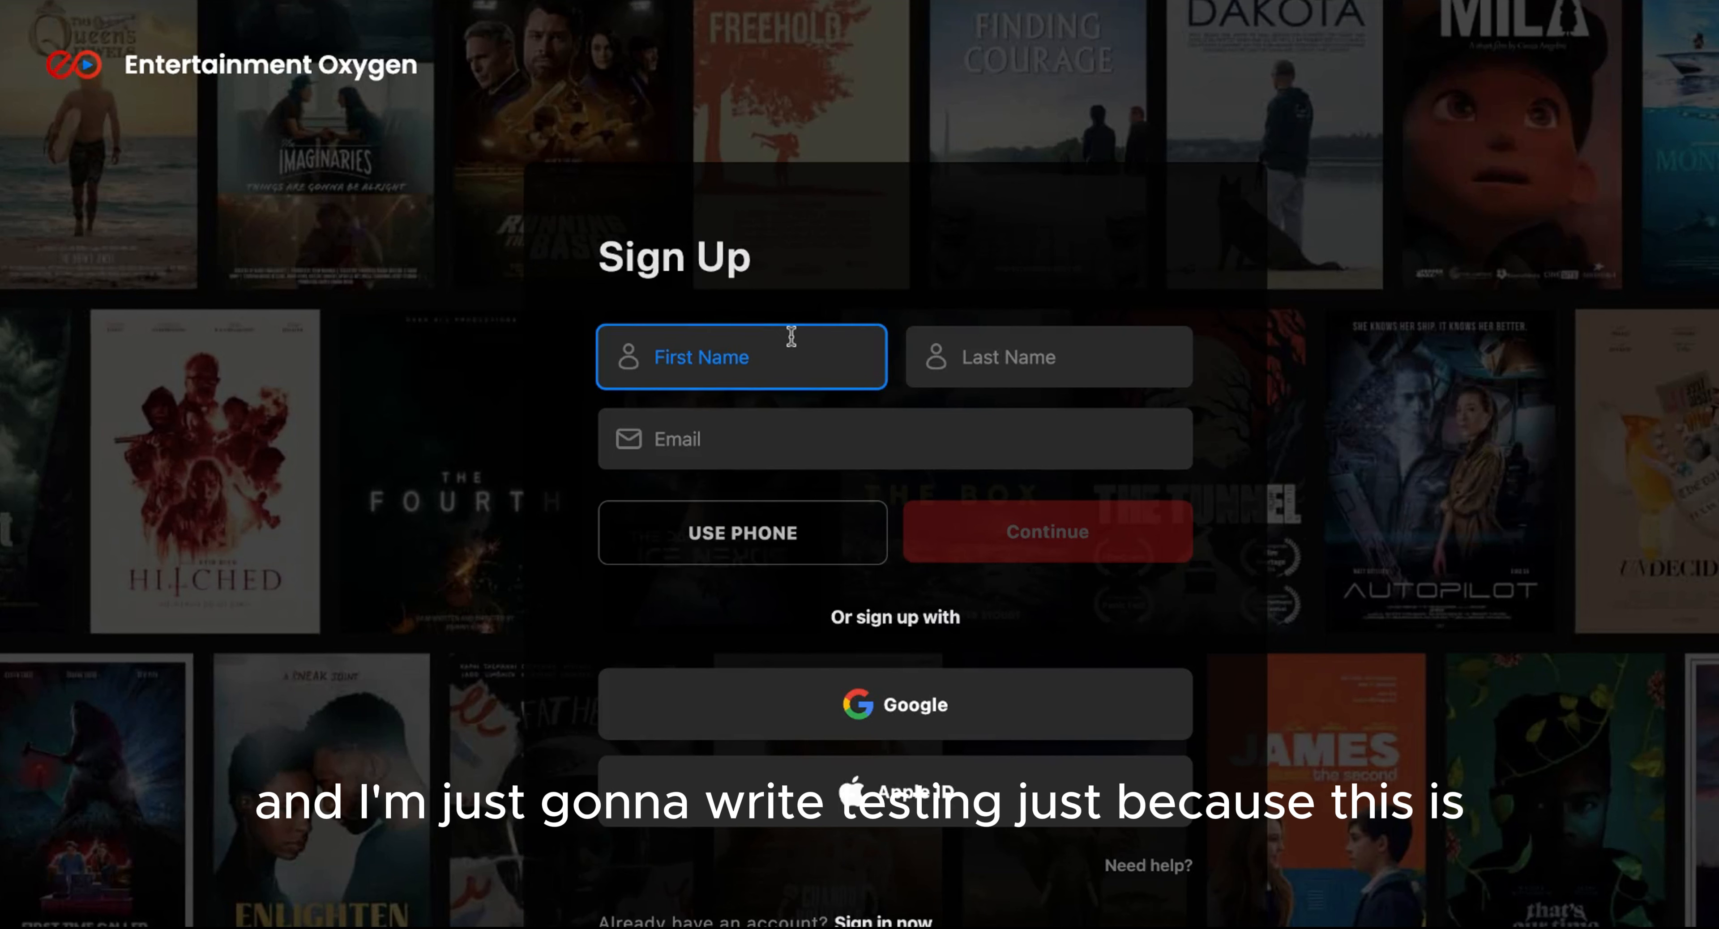
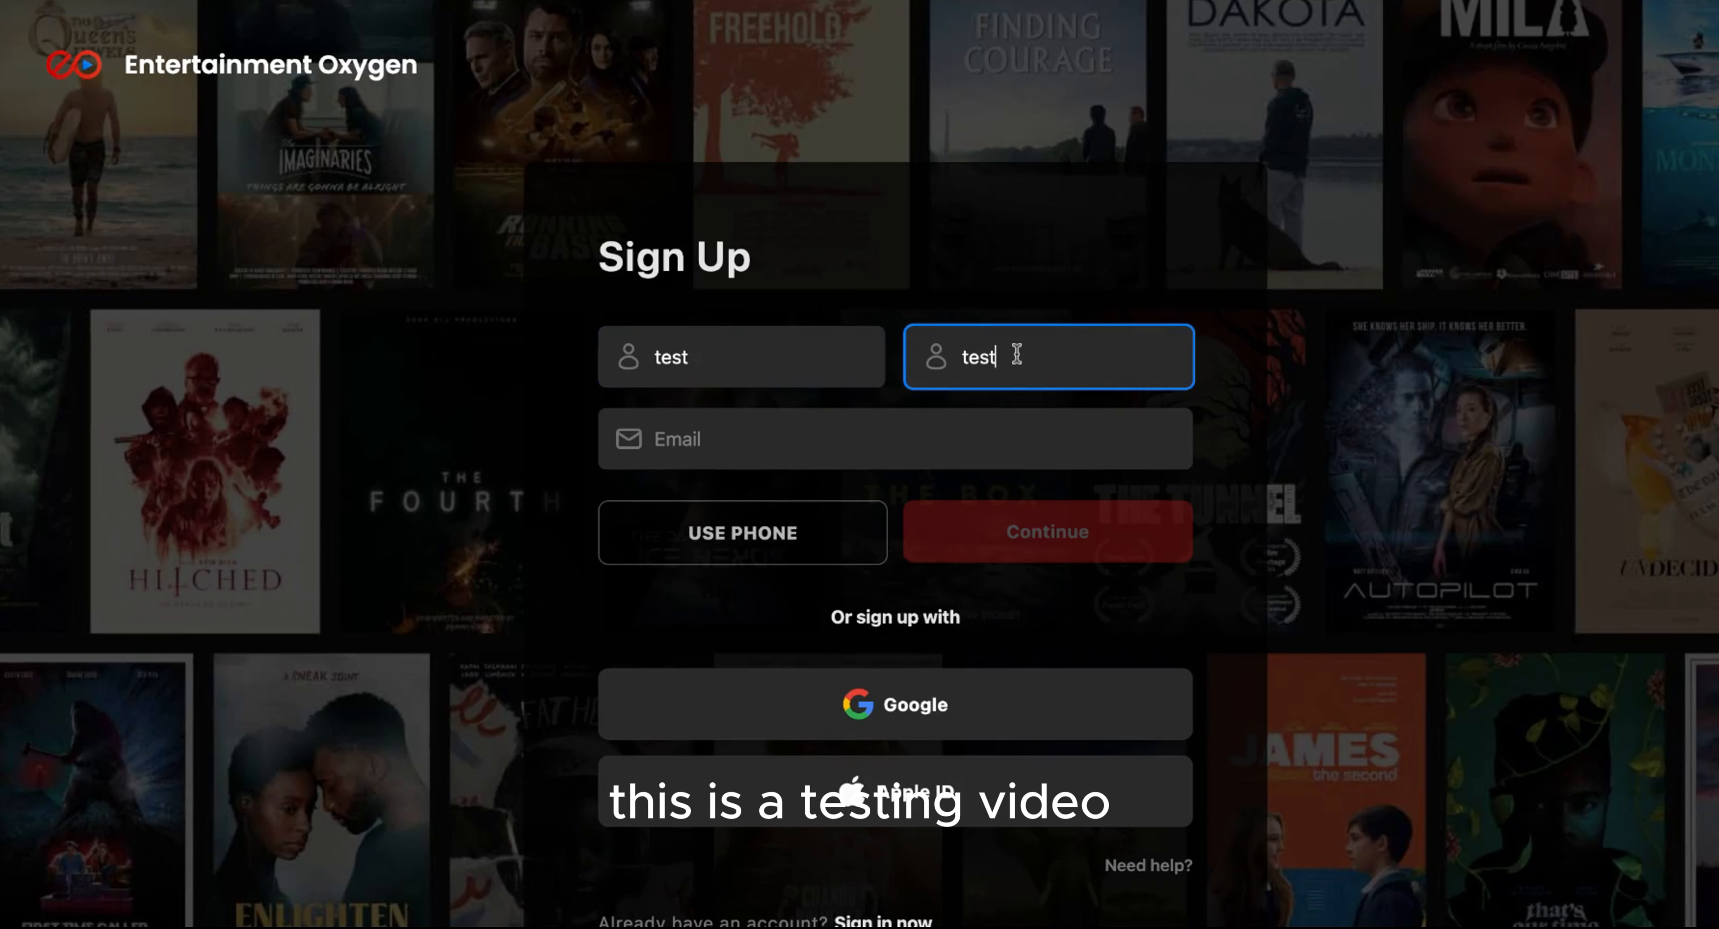
{"action": "left_click", "coordinate": [893, 440]}
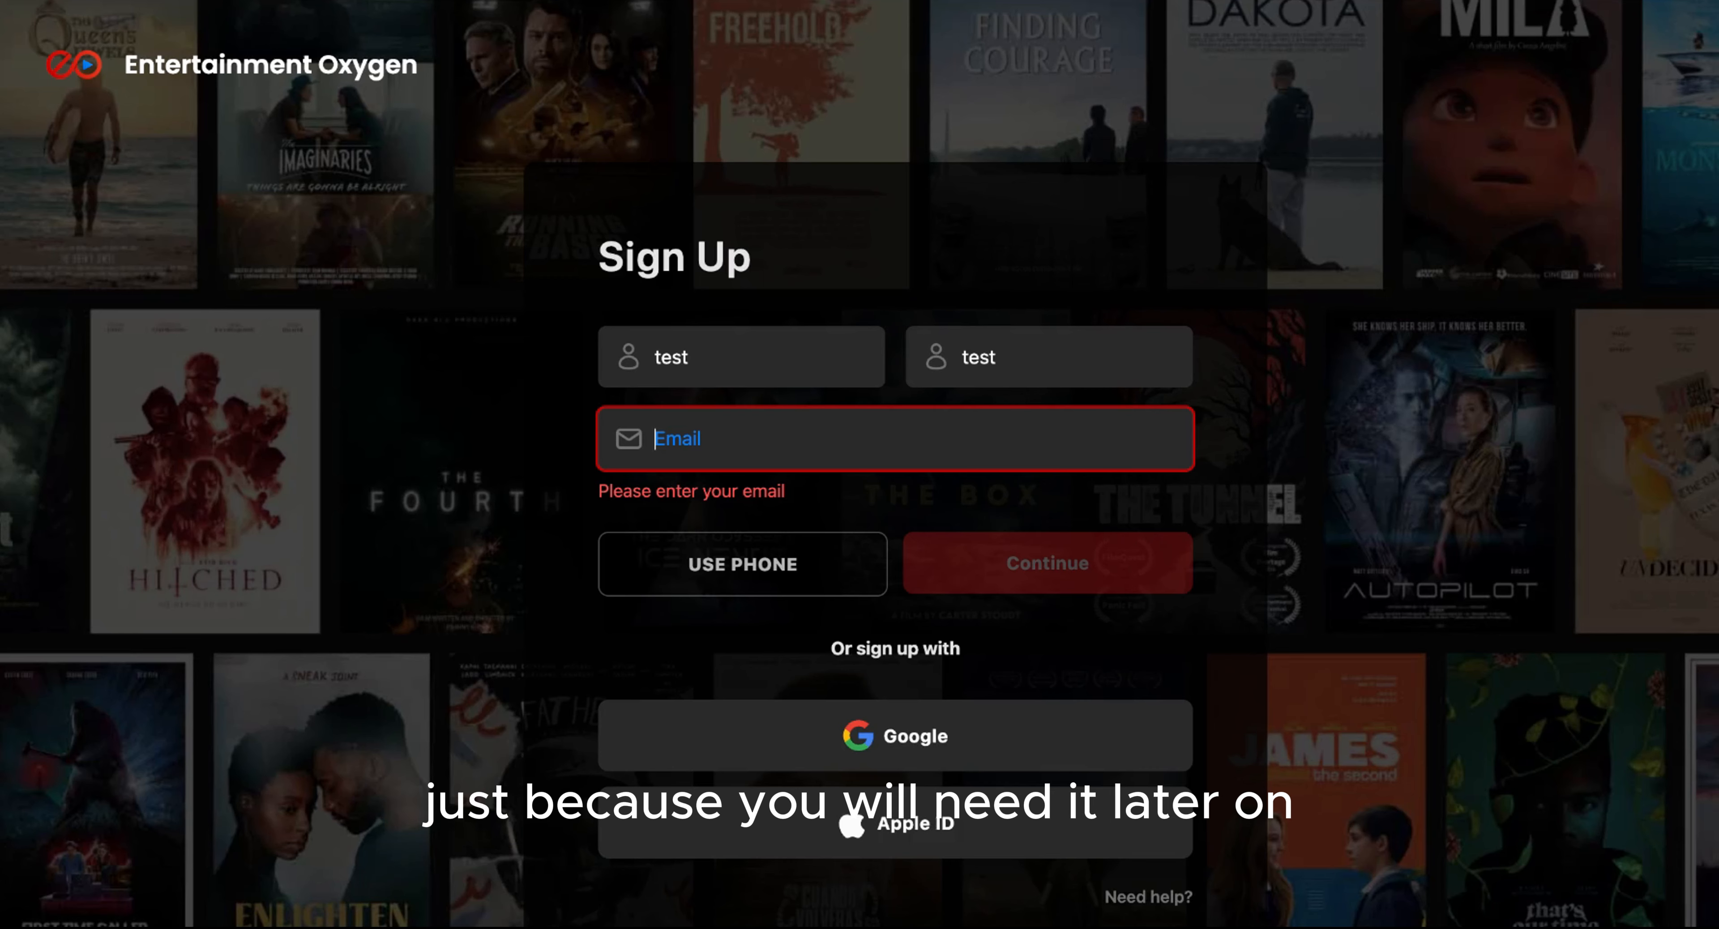
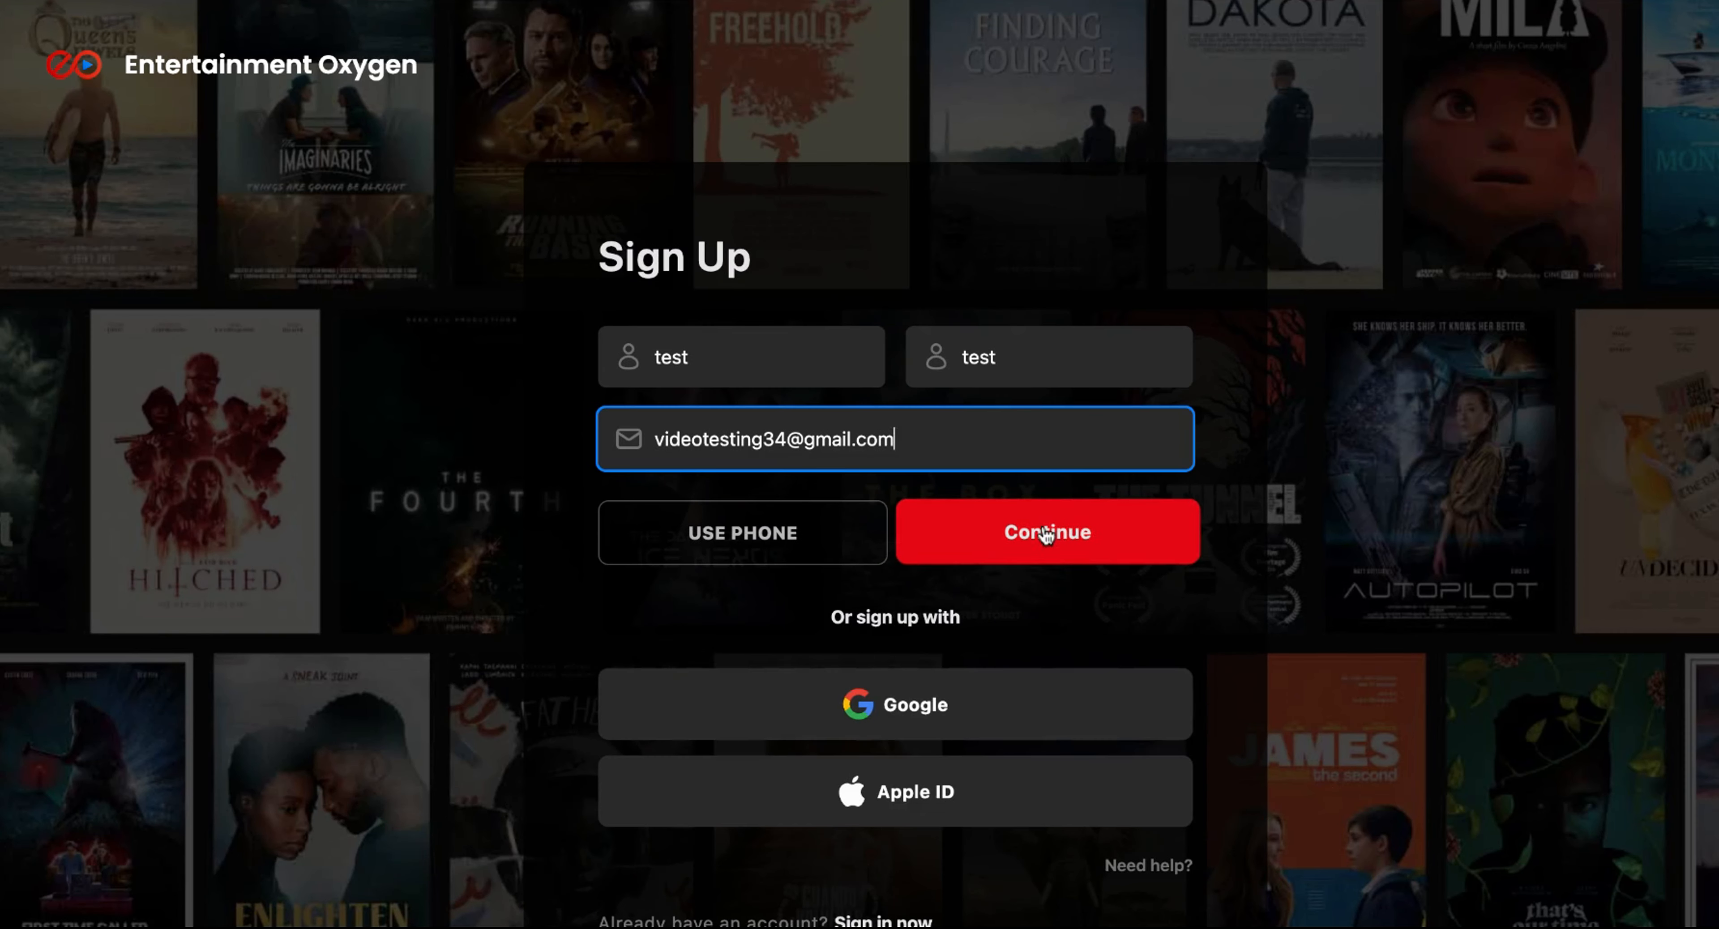
{"action": "left_click", "coordinate": [1045, 532]}
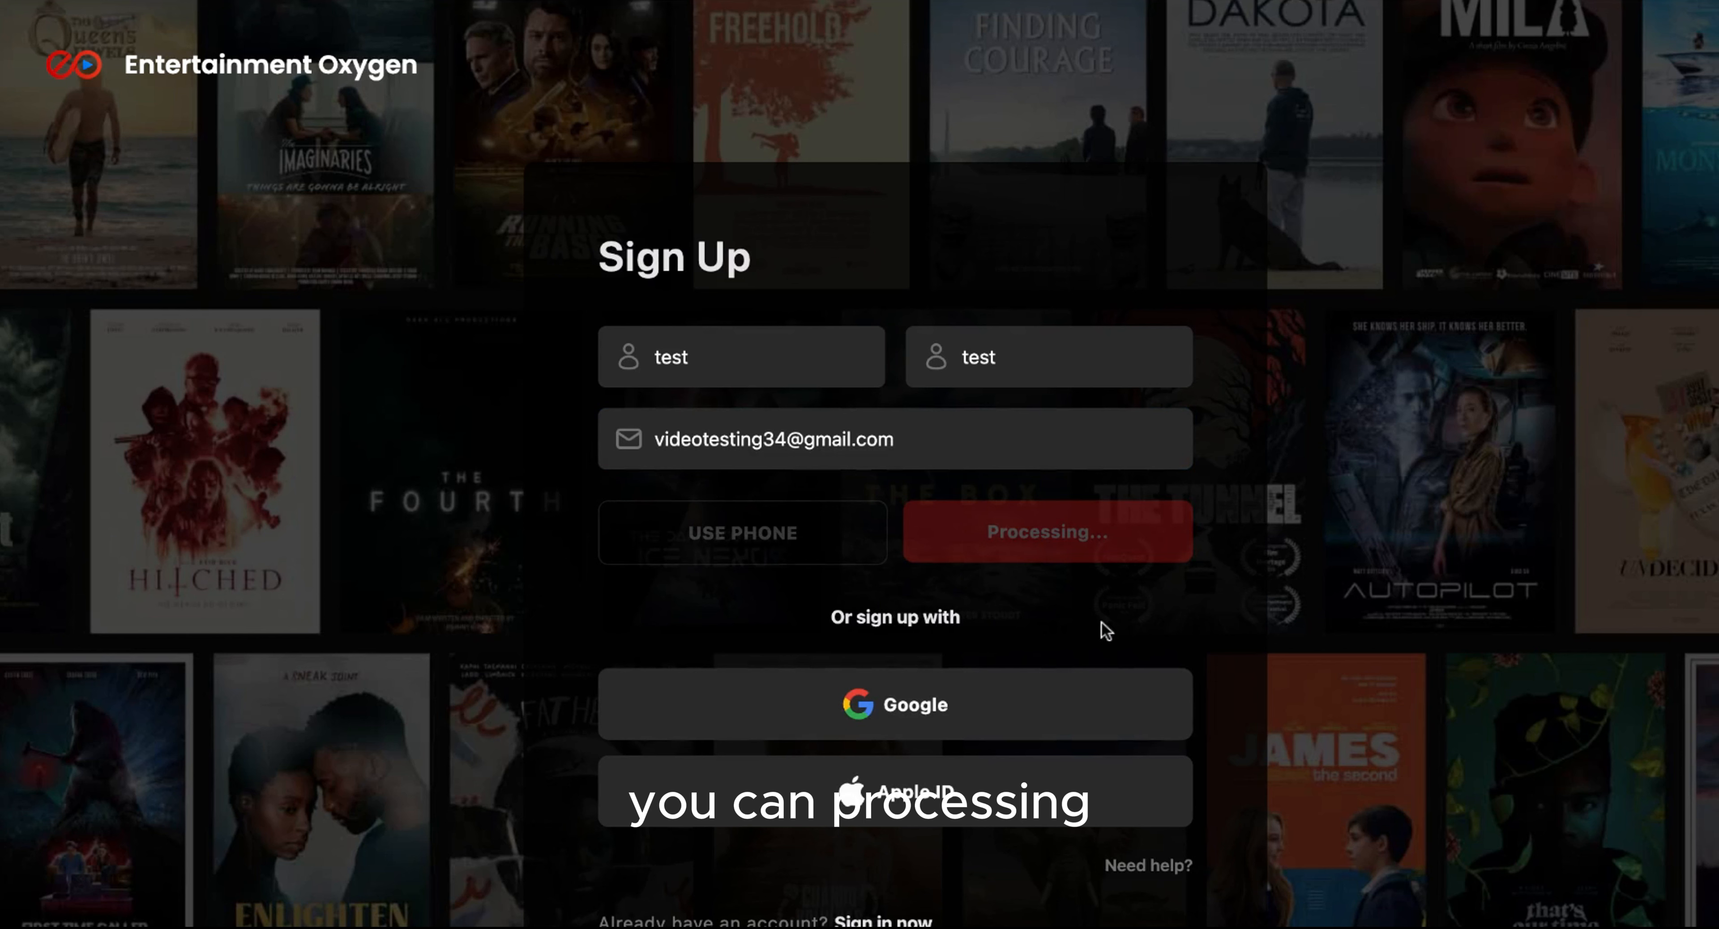
- Let the sign-up processing finish until the verify-your-email-address screen appears
{"action": "left_click", "coordinate": [1044, 533]}
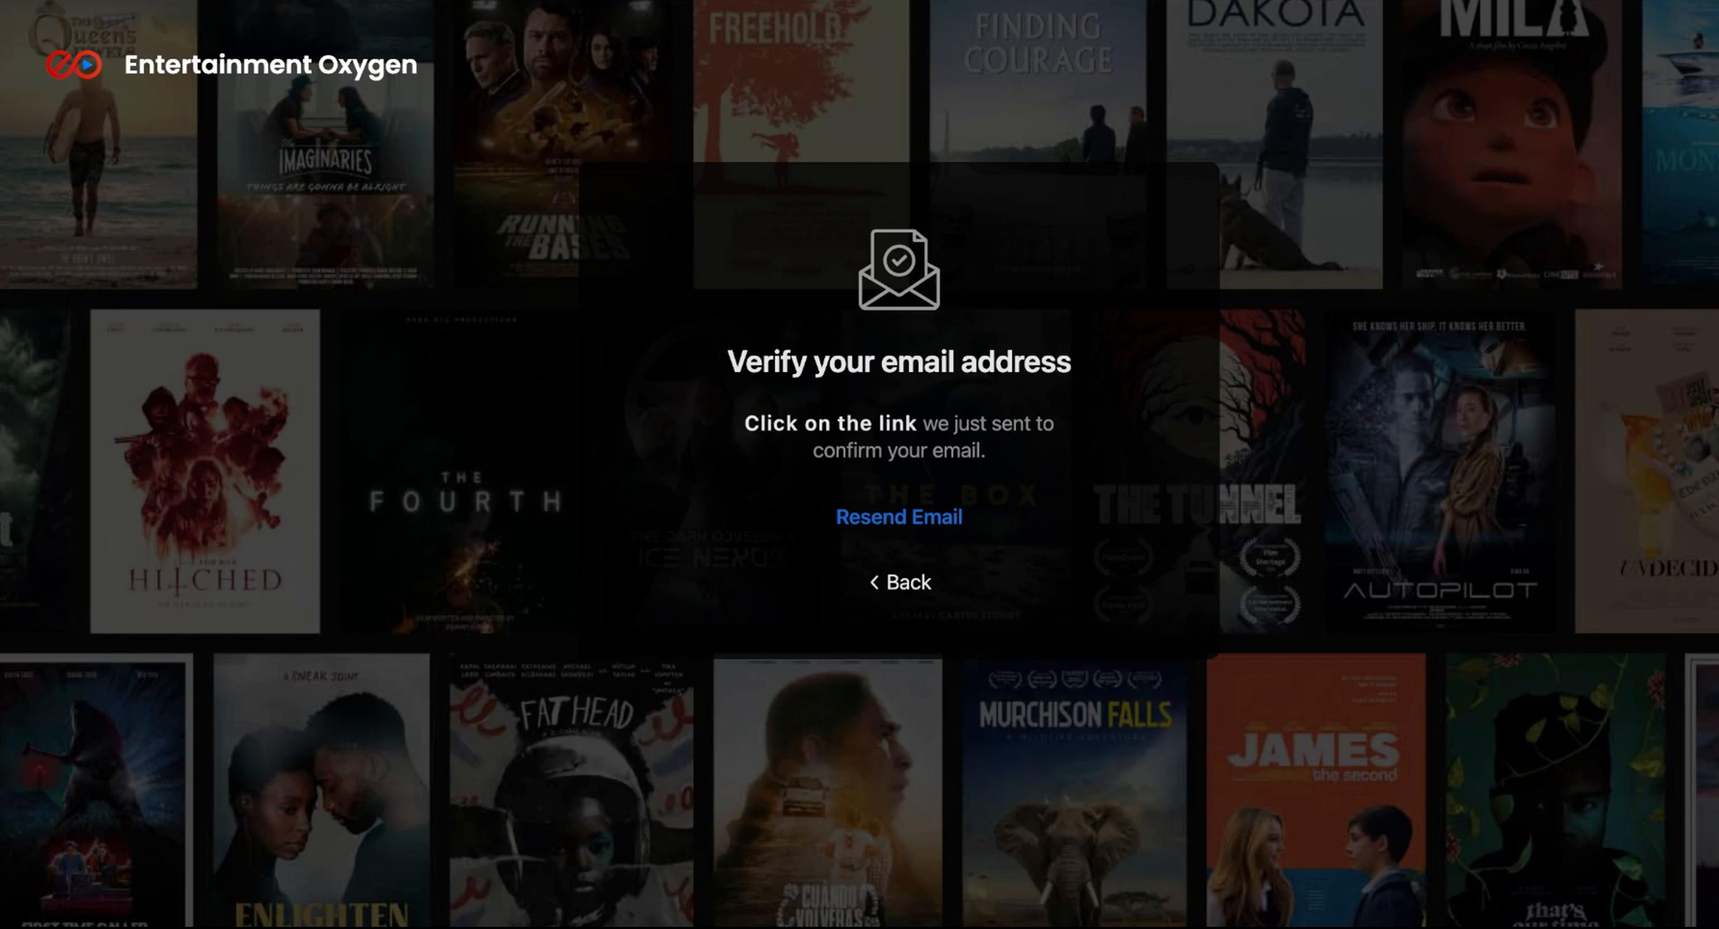
{"action": "mouse_move", "coordinate": [835, 503]}
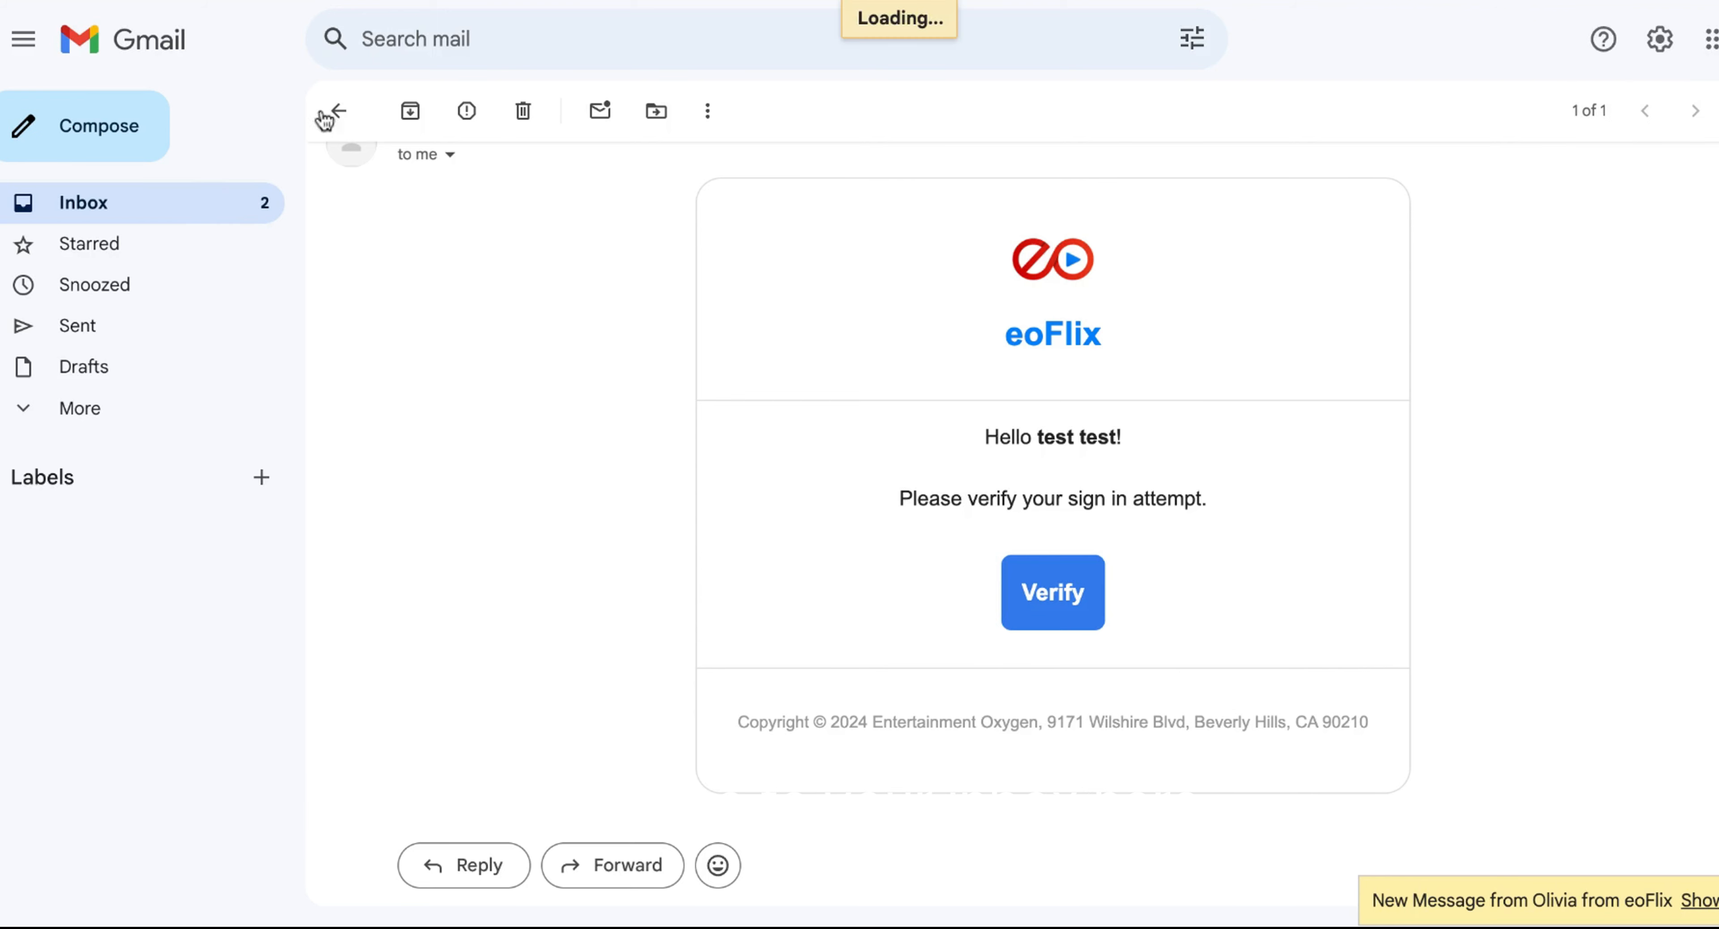
- In Gmail, use the Verify link from the most recent eoFlix verification message
{"action": "left_click", "coordinate": [332, 111]}
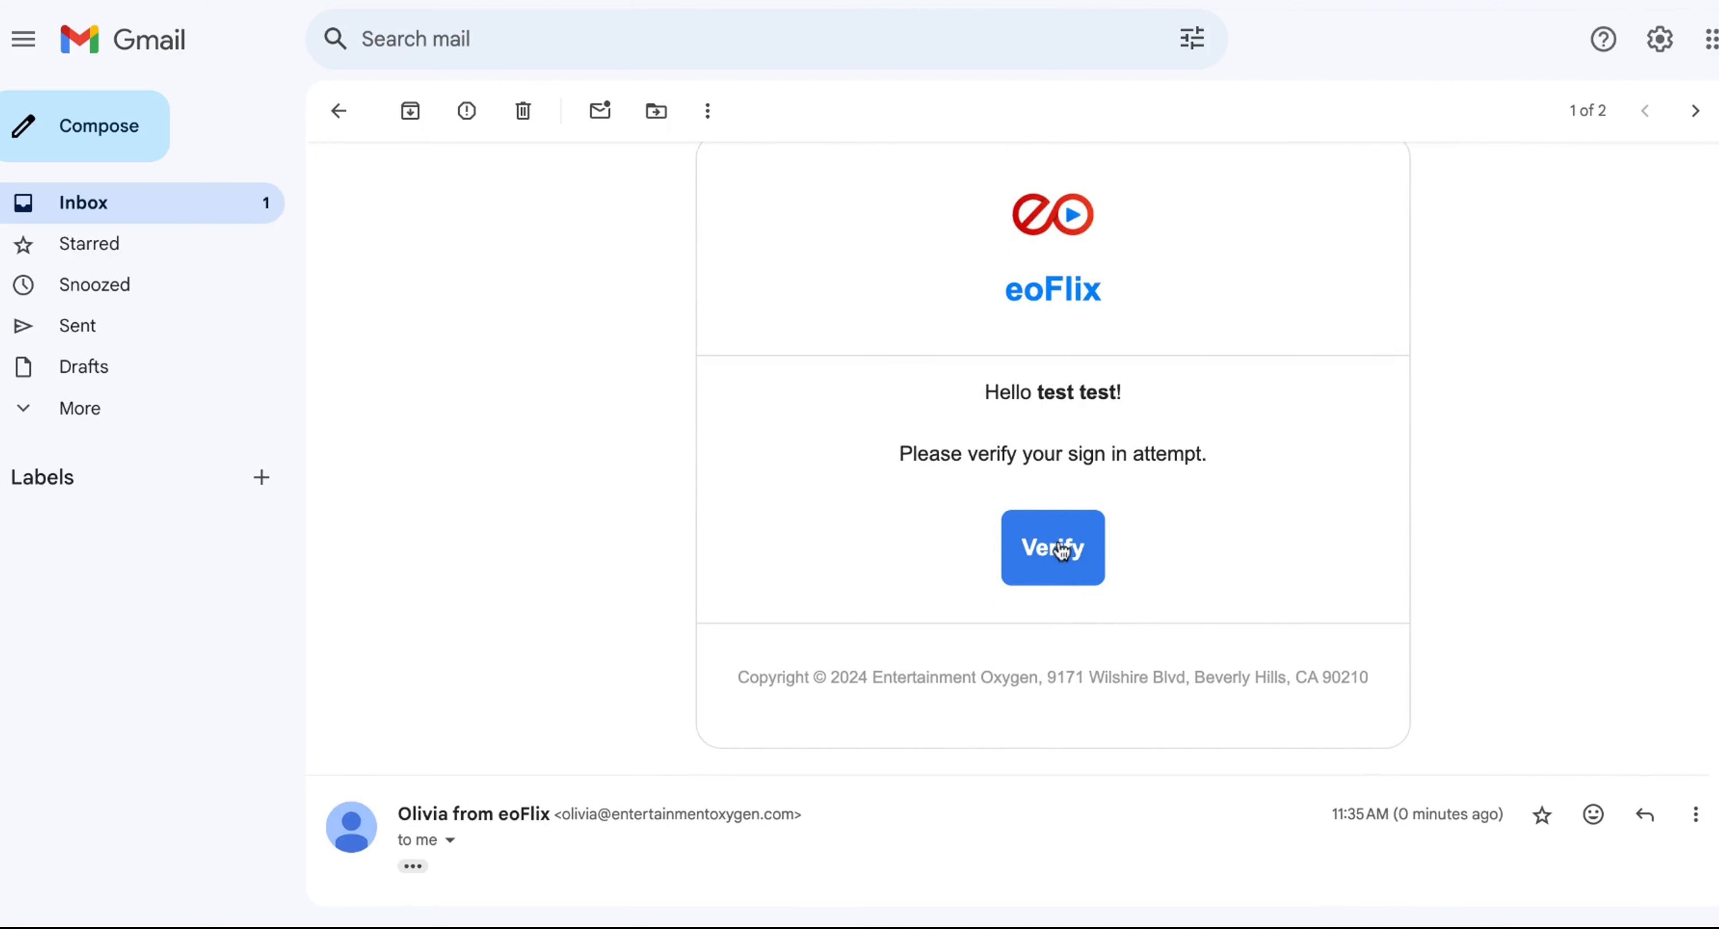
{"action": "left_click", "coordinate": [1051, 547]}
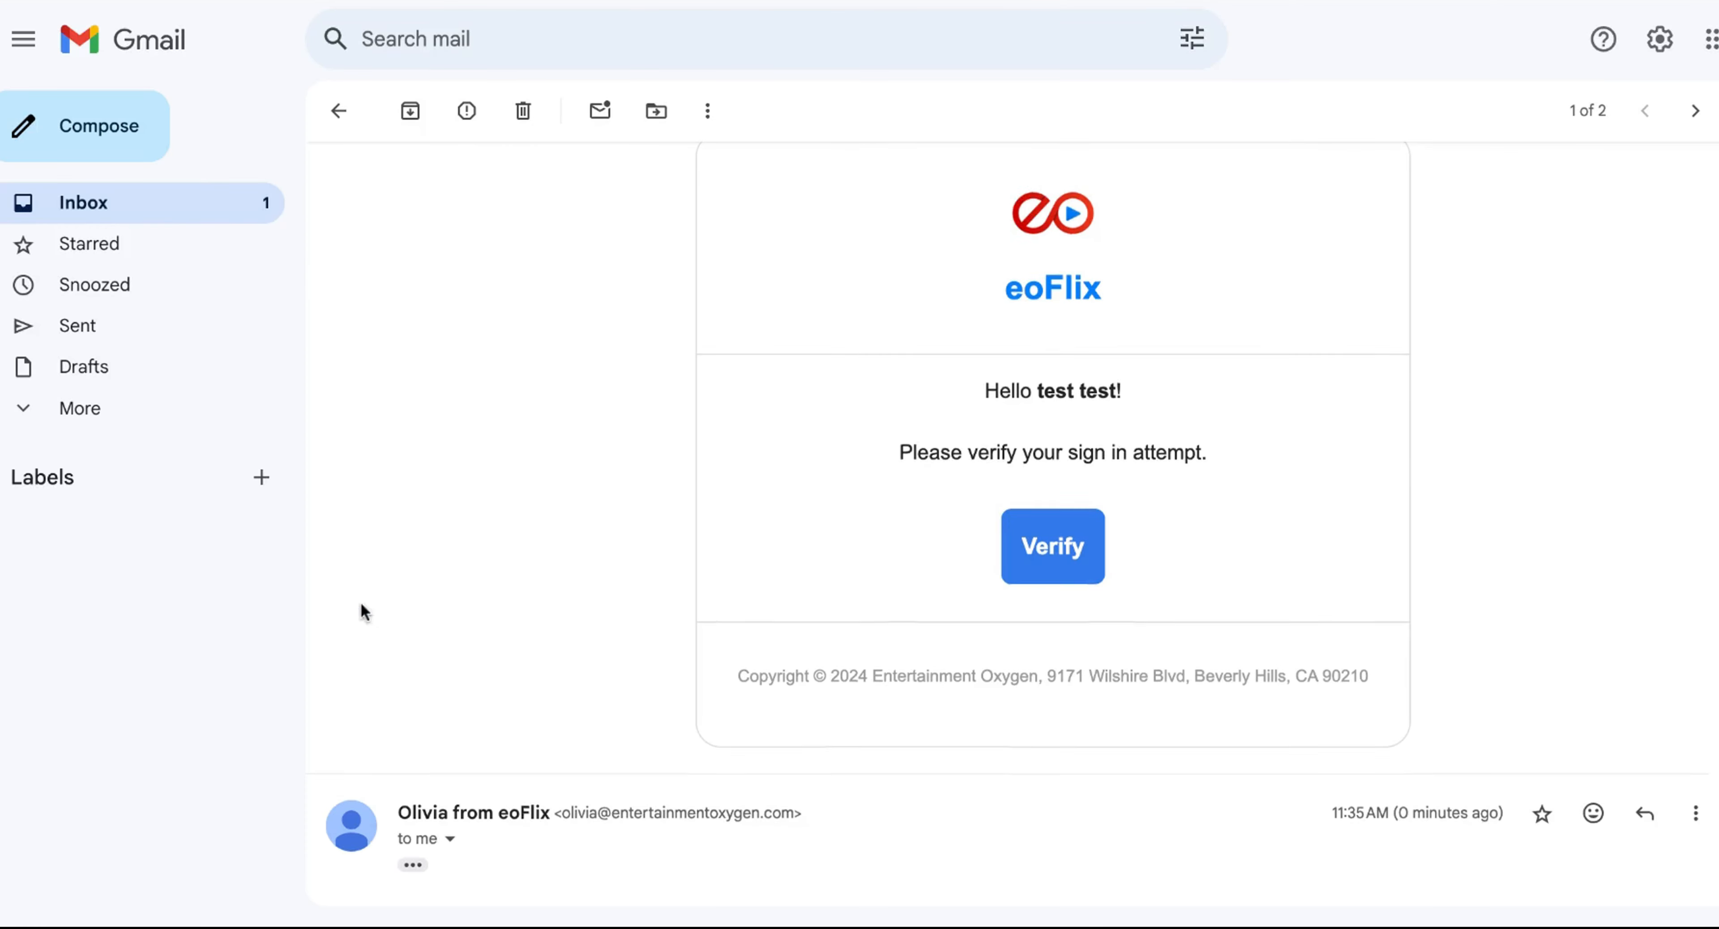
{"action": "scroll", "scroll_direction": "down", "scroll_amount": 3}
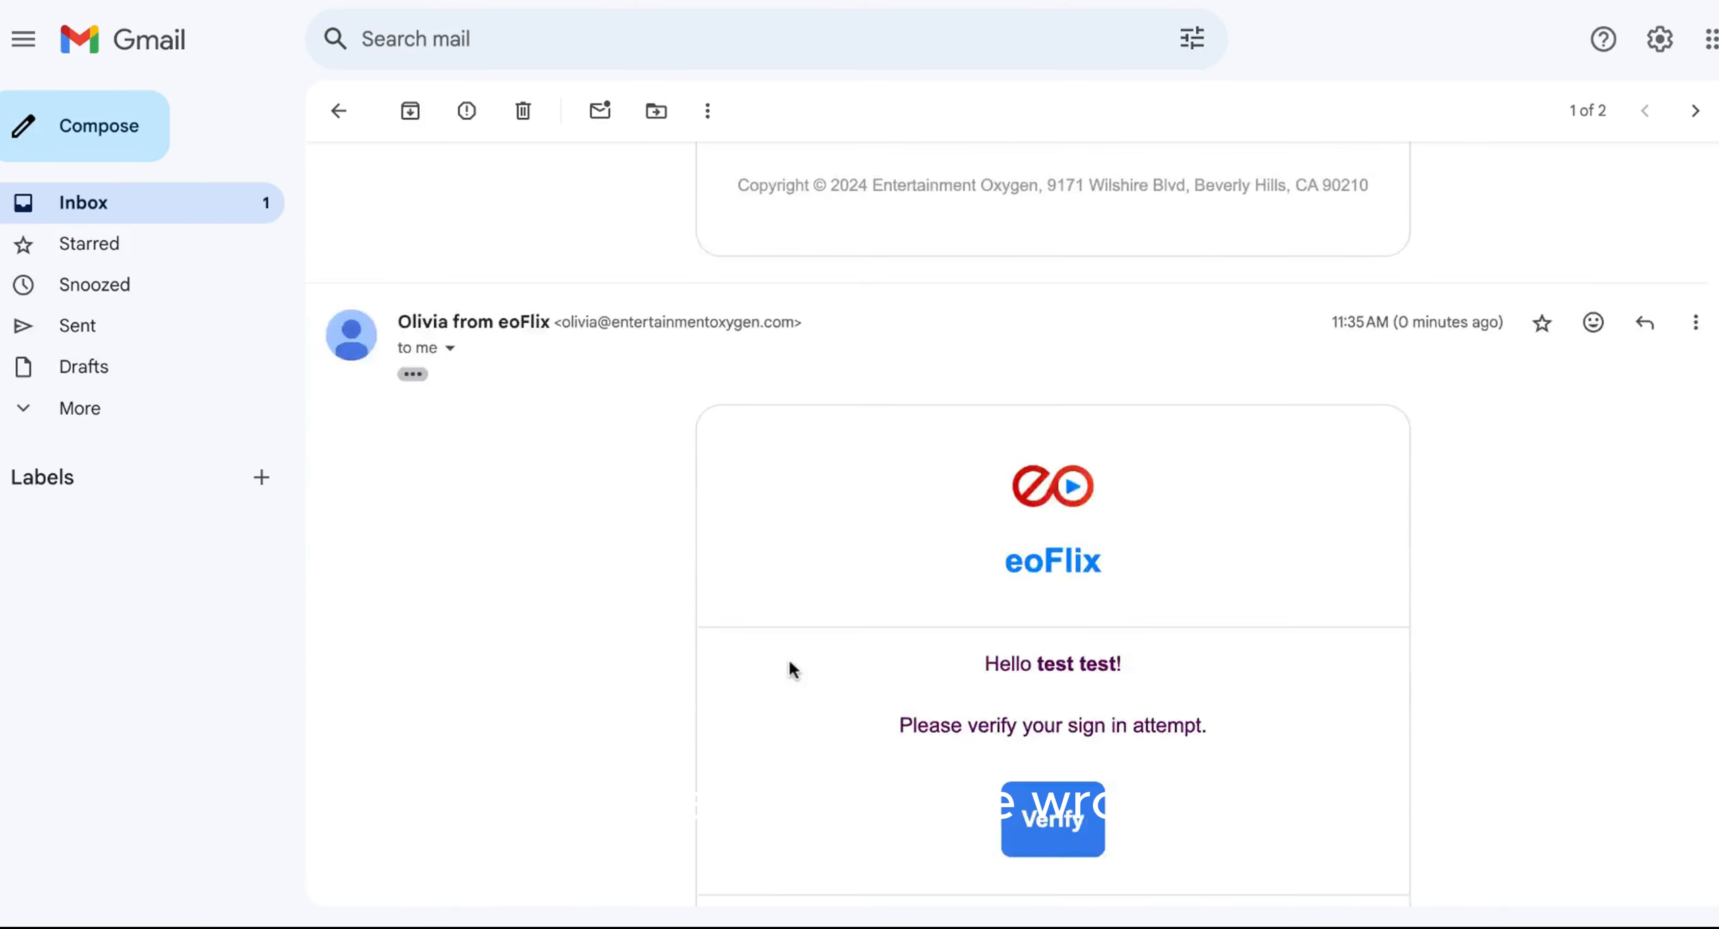
{"action": "left_click", "coordinate": [1051, 820]}
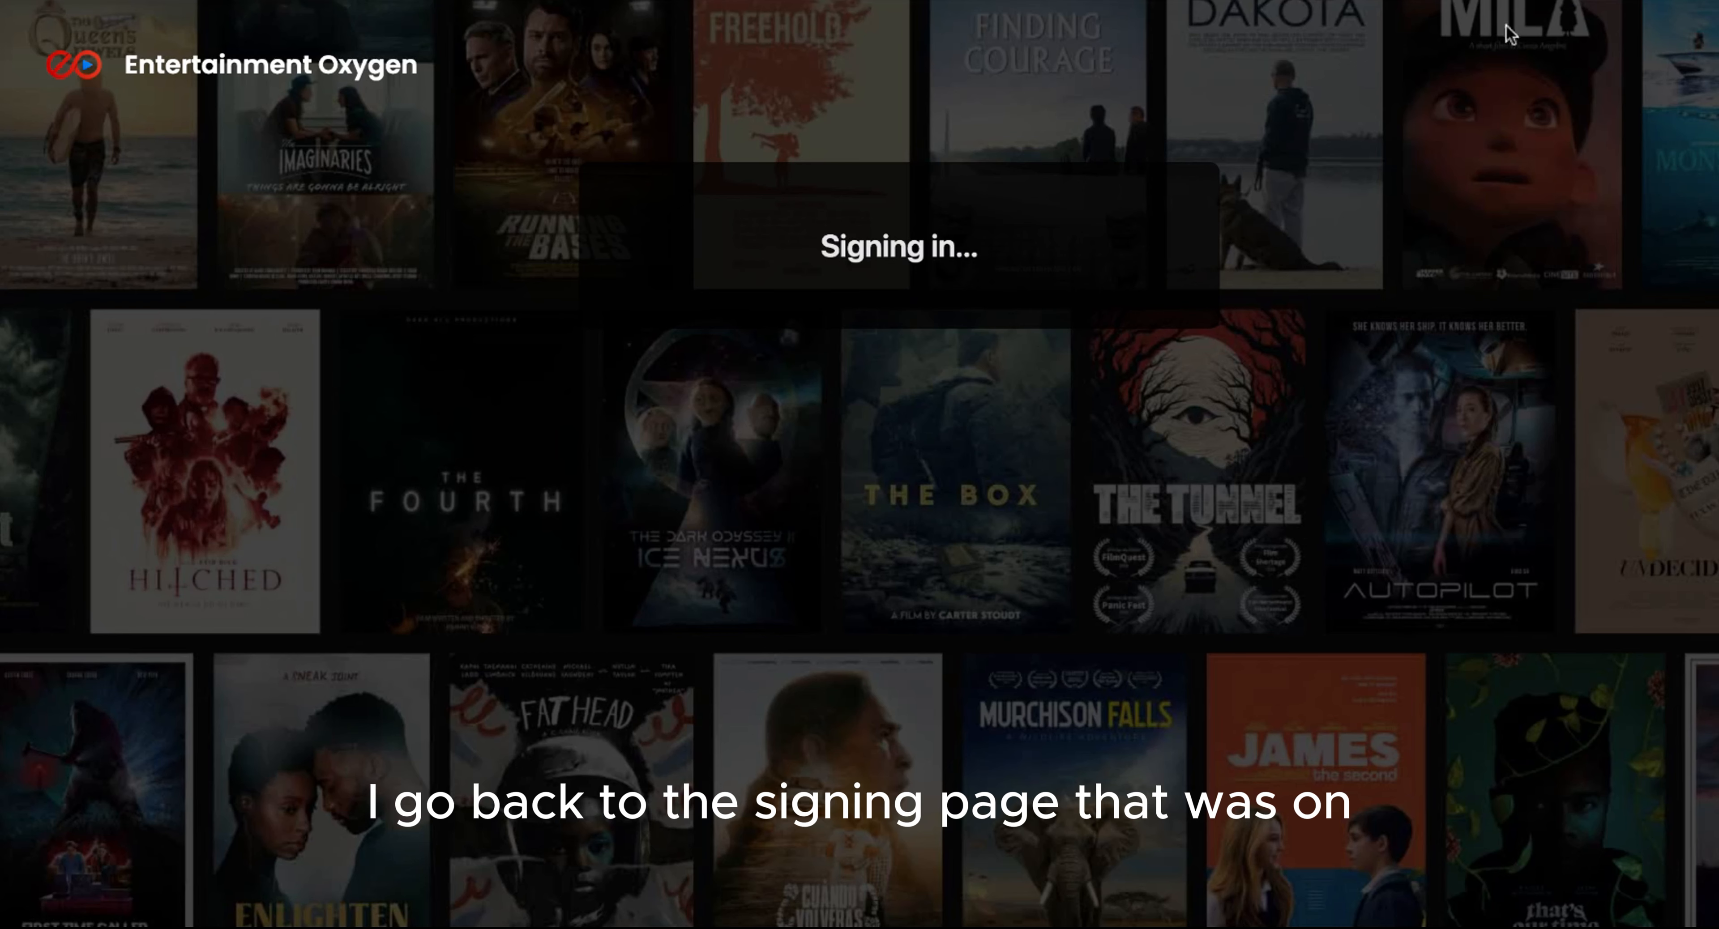
{"action": "mouse_move", "coordinate": [1479, 148]}
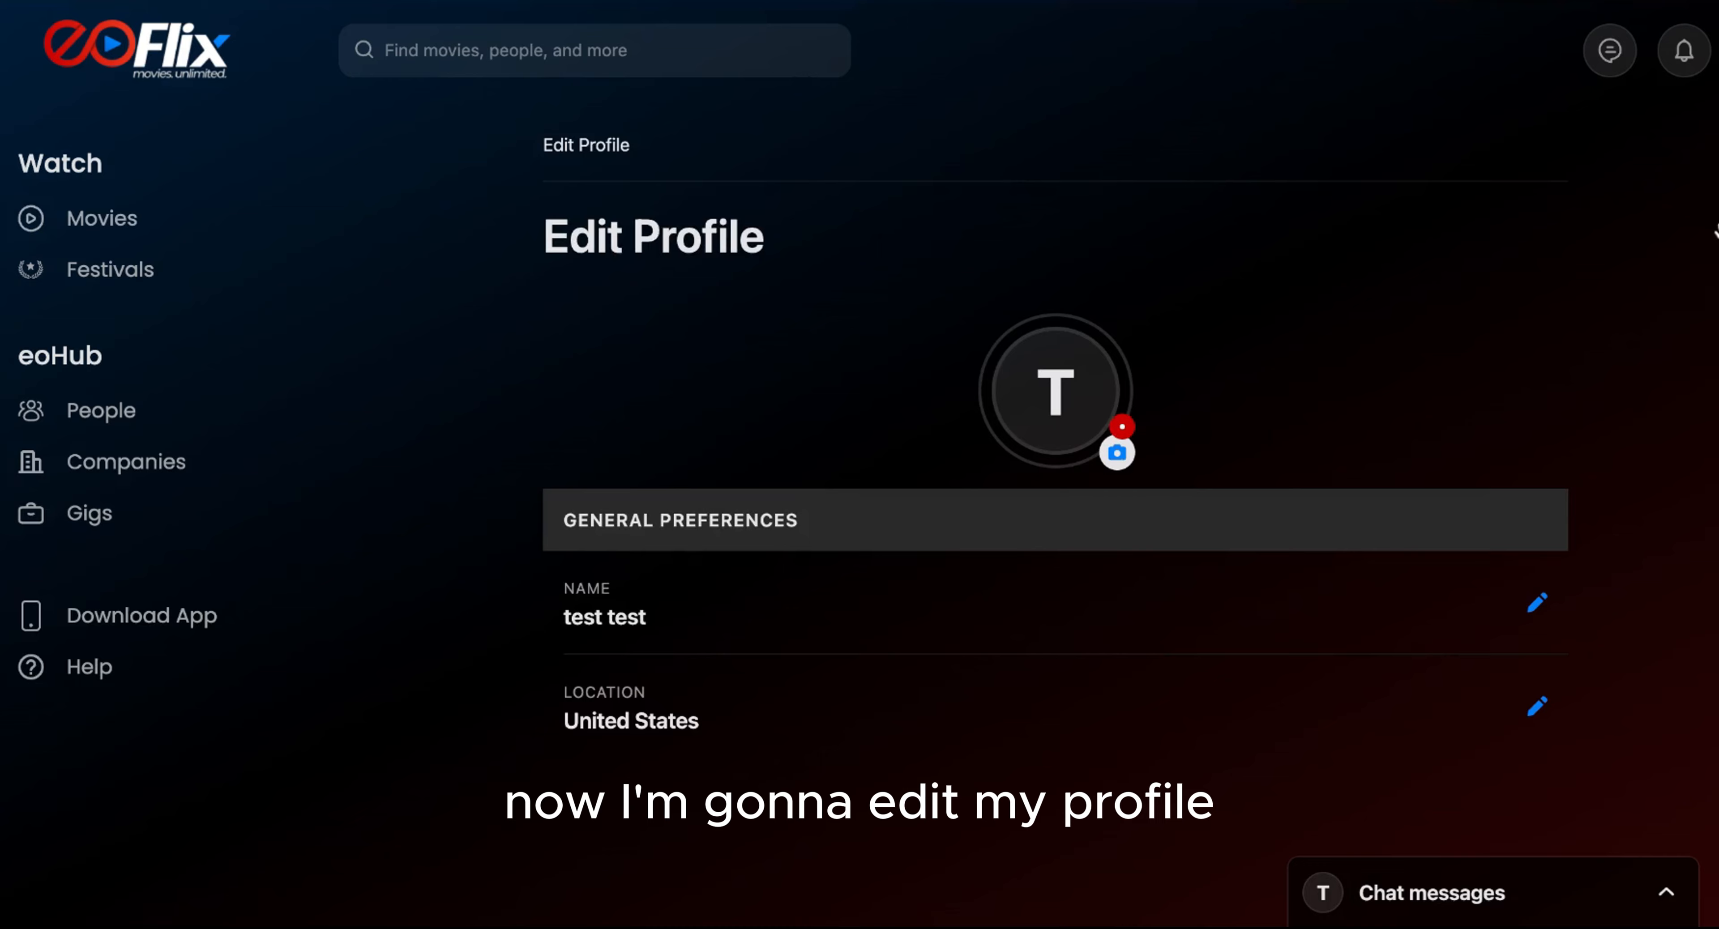
- Upload a profile photo for test test and dismiss the coin reward popup with AWESOME!
{"action": "left_click", "coordinate": [1116, 453]}
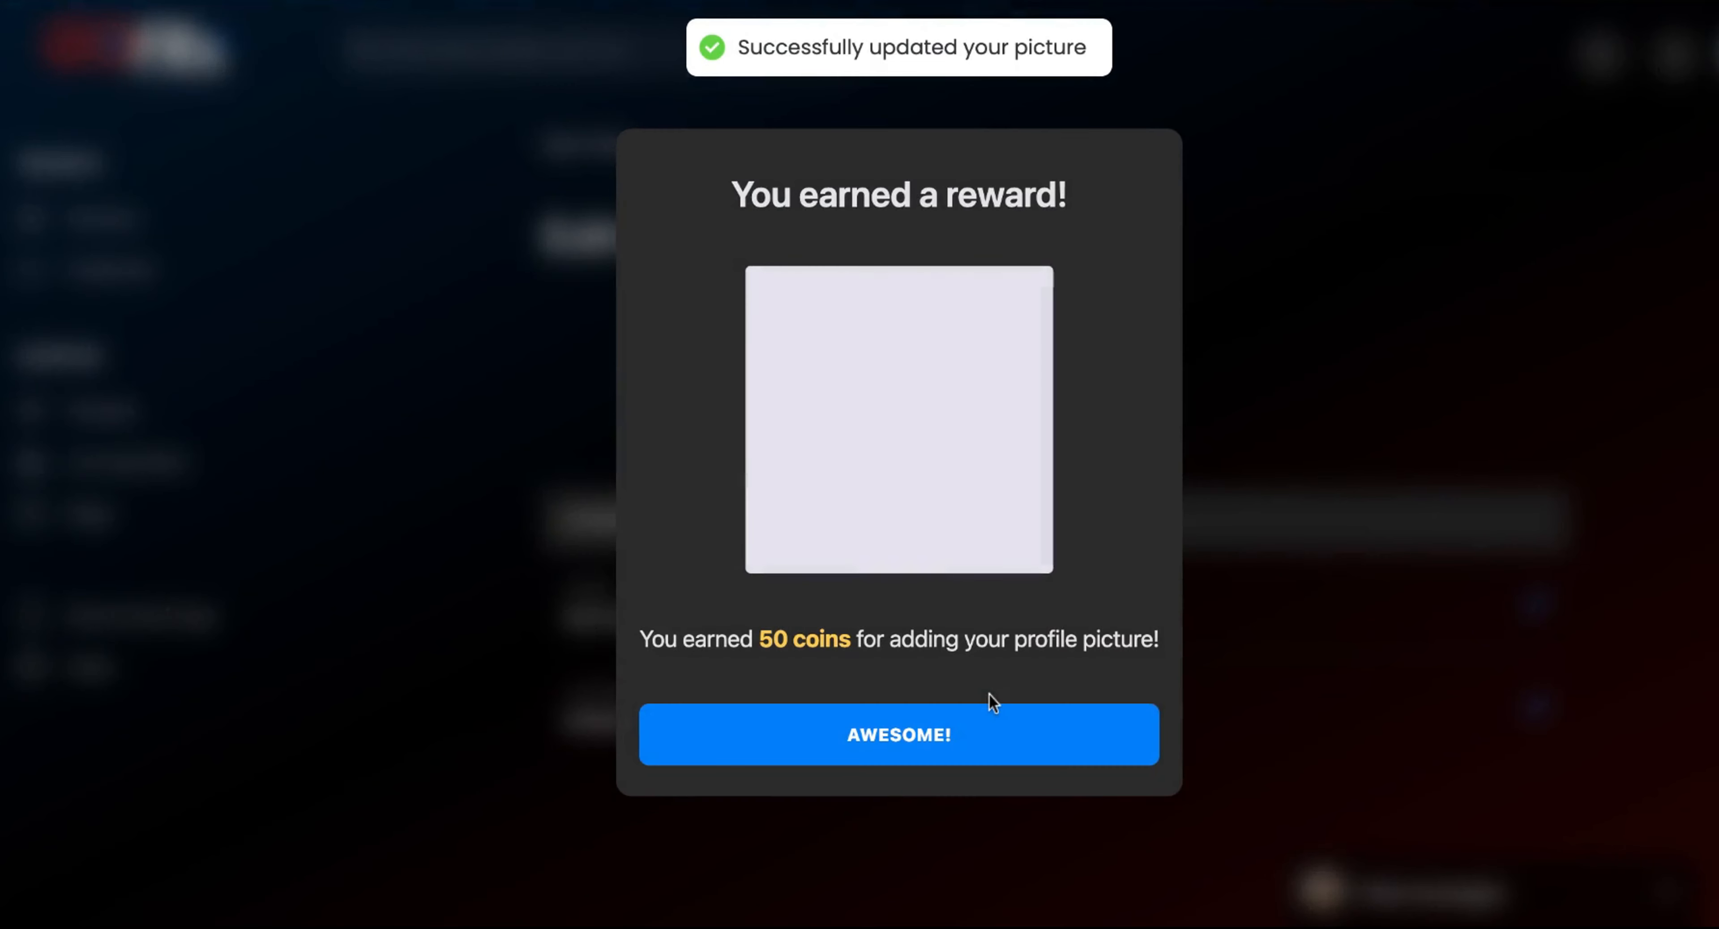
{"action": "left_click", "coordinate": [898, 734]}
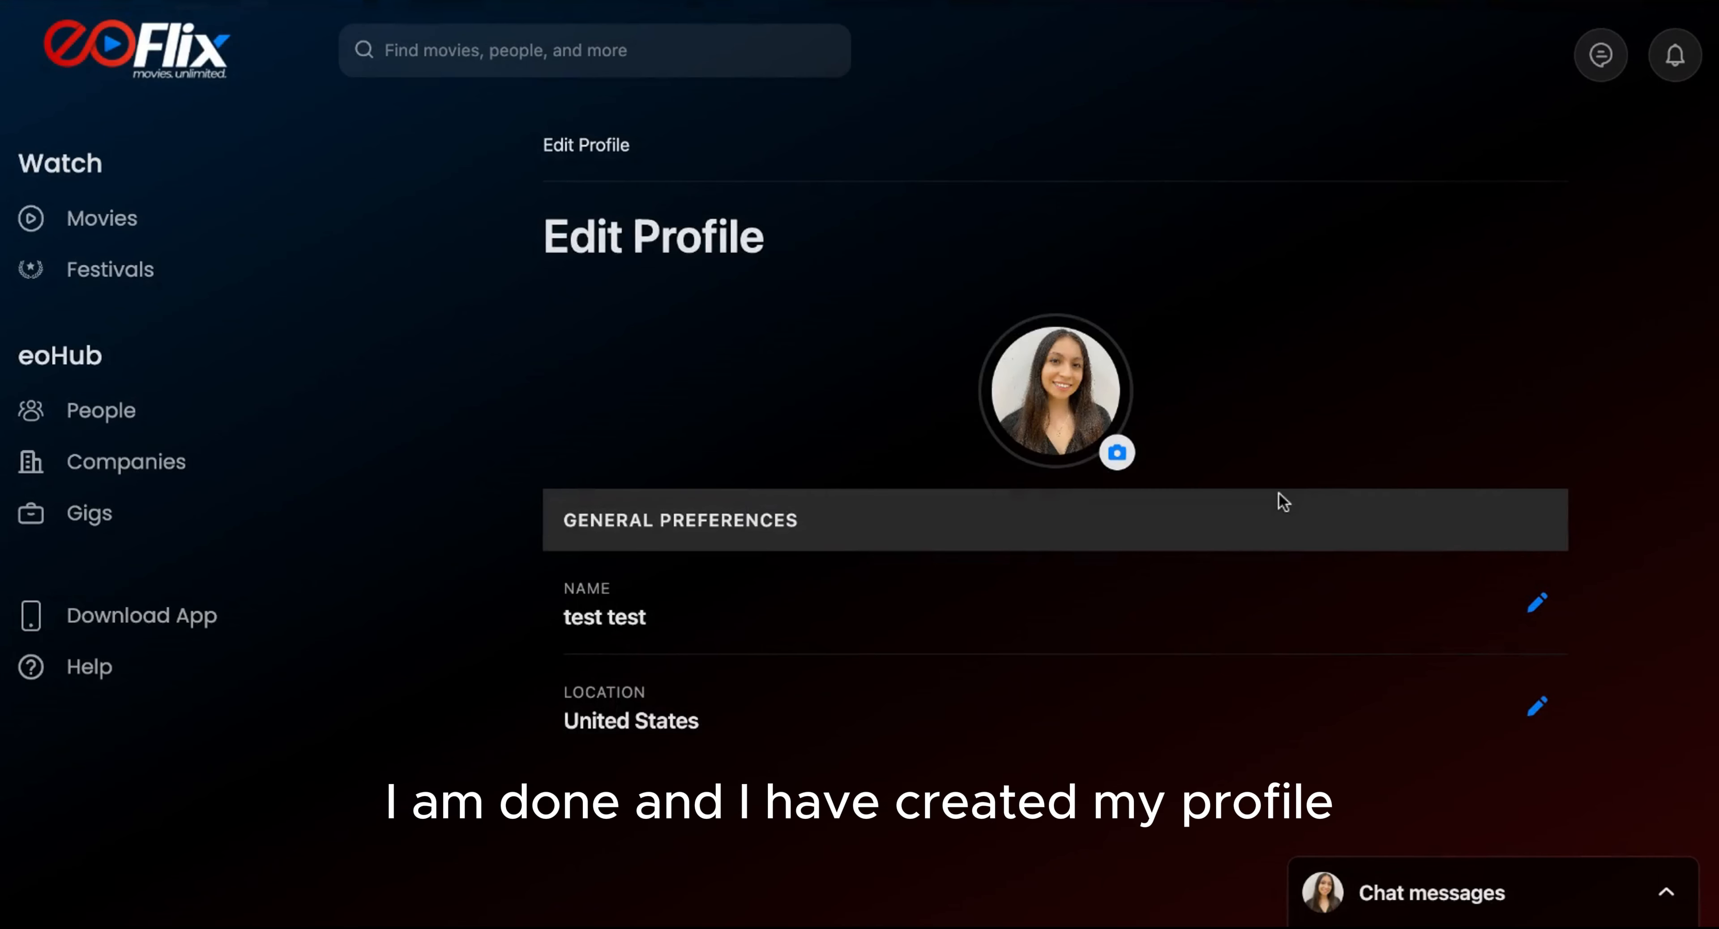
{"action": "mouse_move", "coordinate": [1527, 122]}
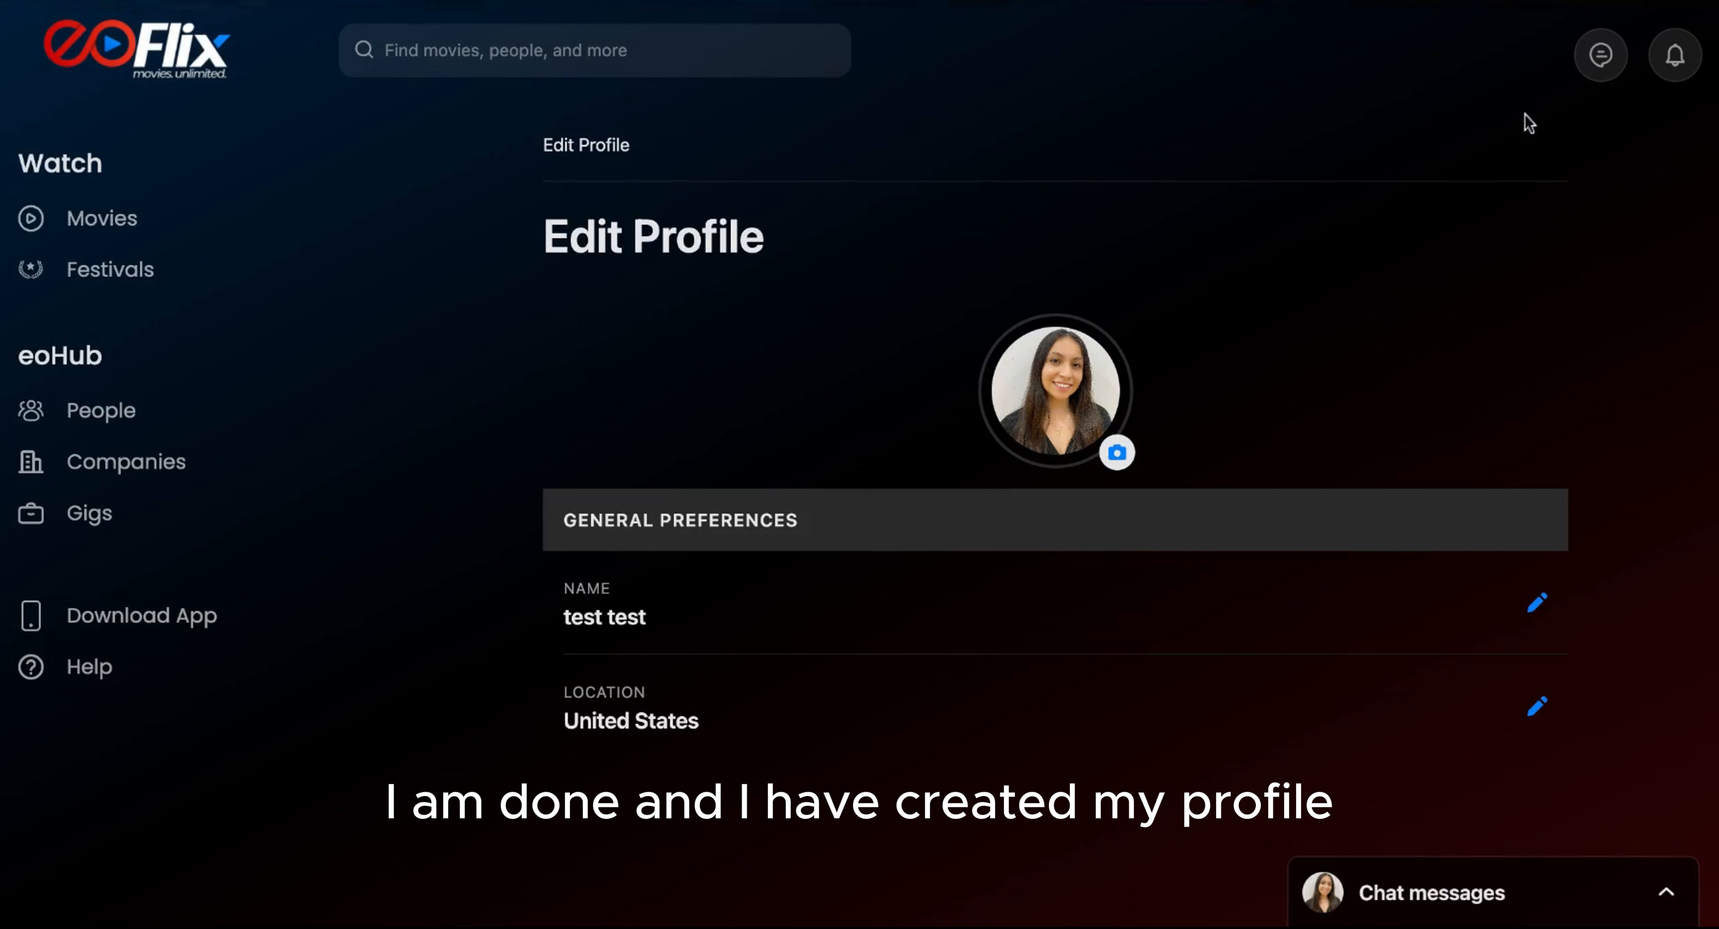